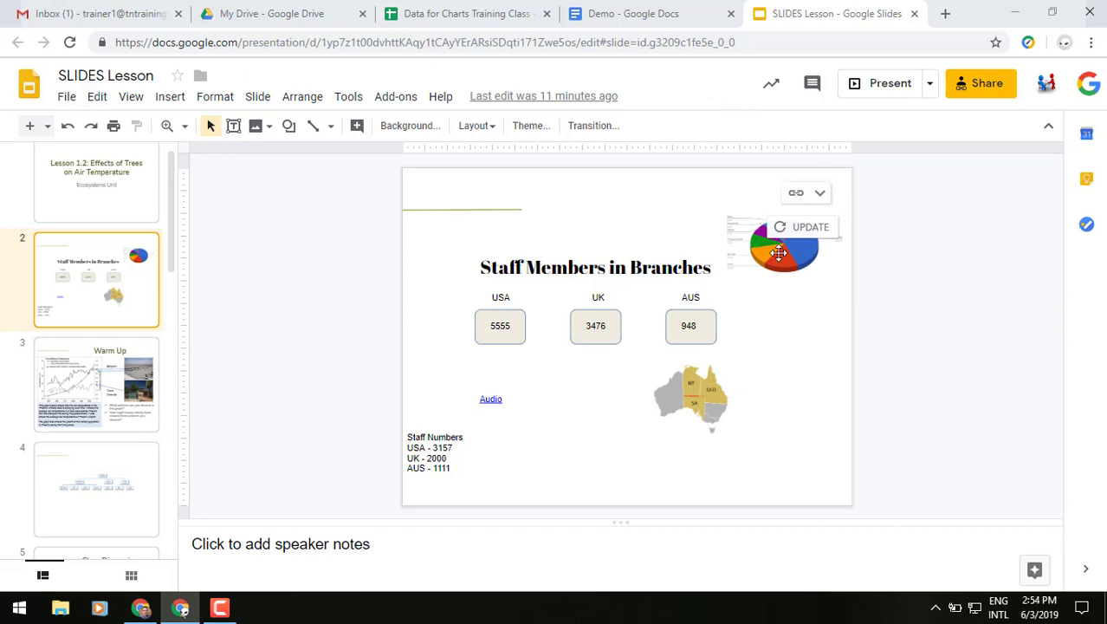
mouse_move(859, 239)
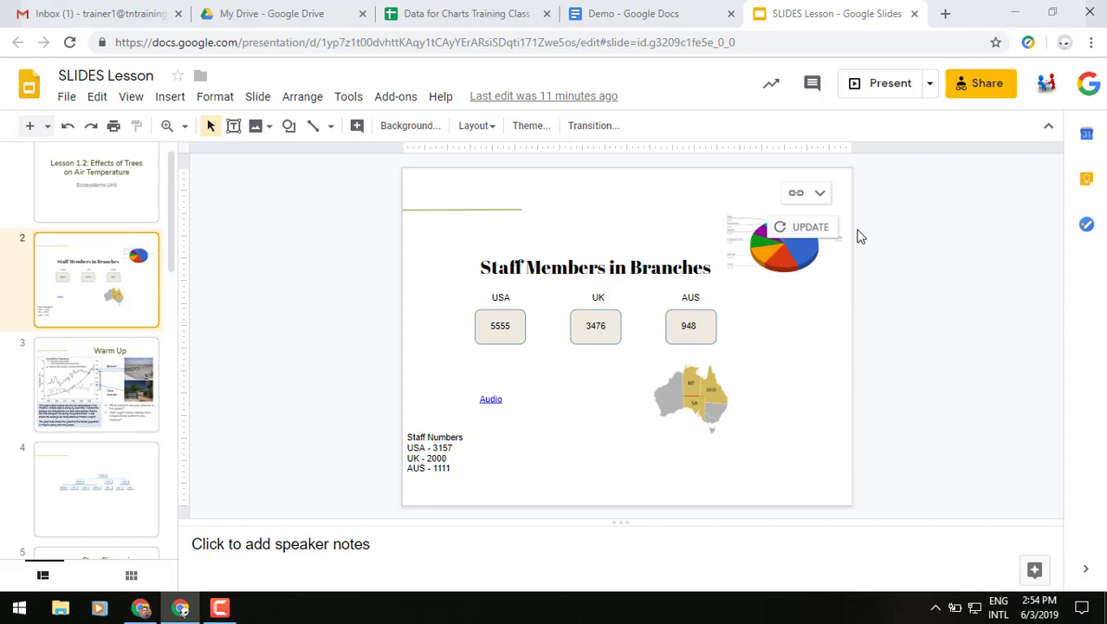
mouse_move(837, 203)
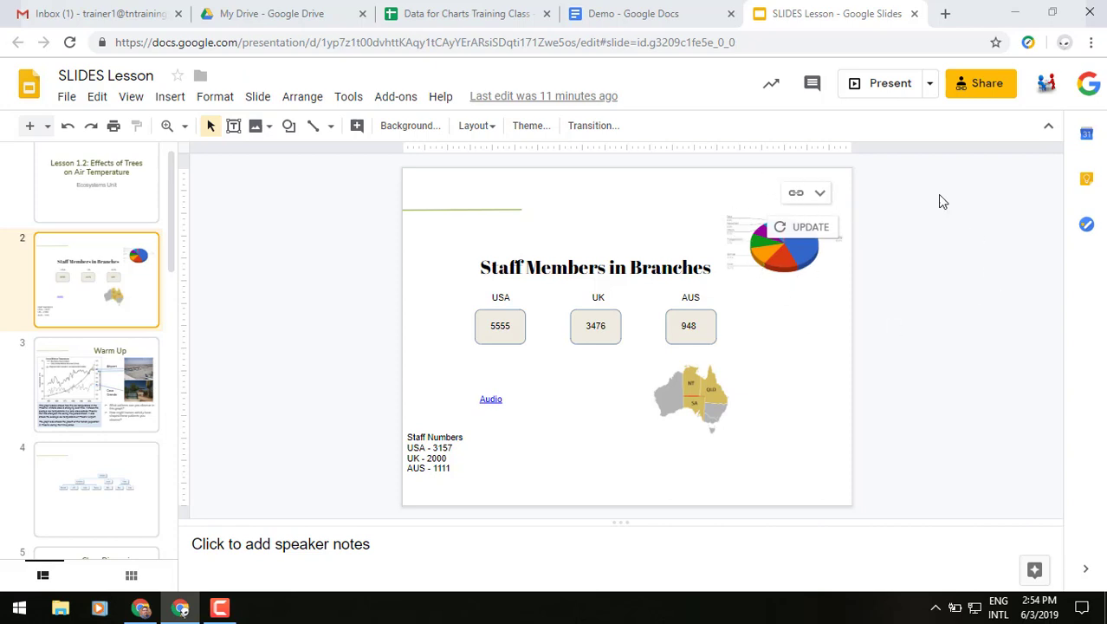
mouse_move(102, 482)
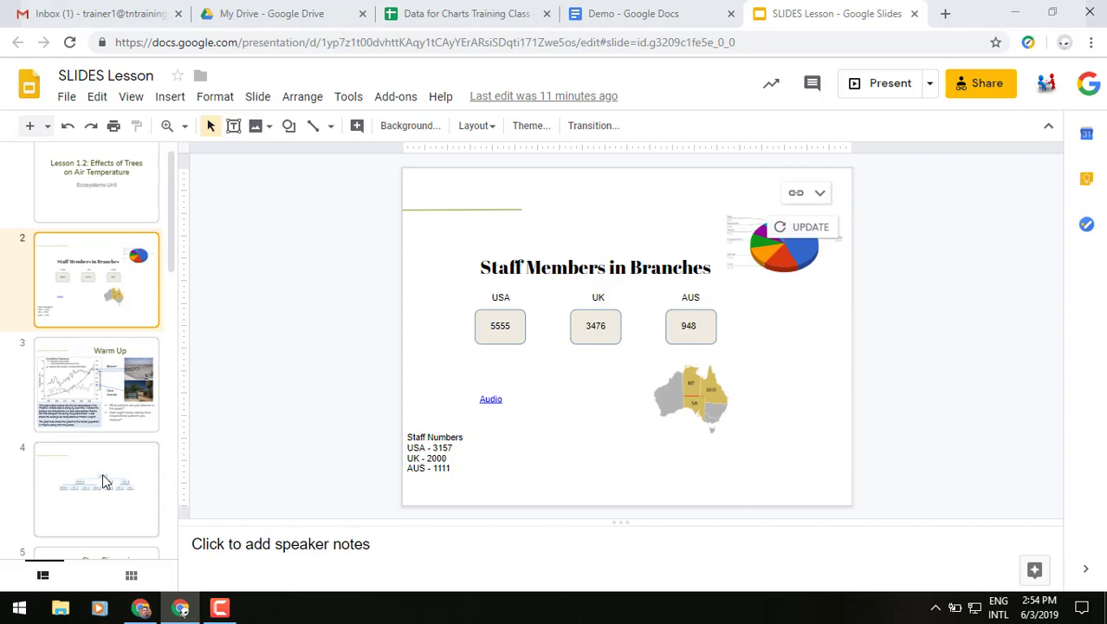
Show slide 4 with the linked staff organization chart
left_click(97, 489)
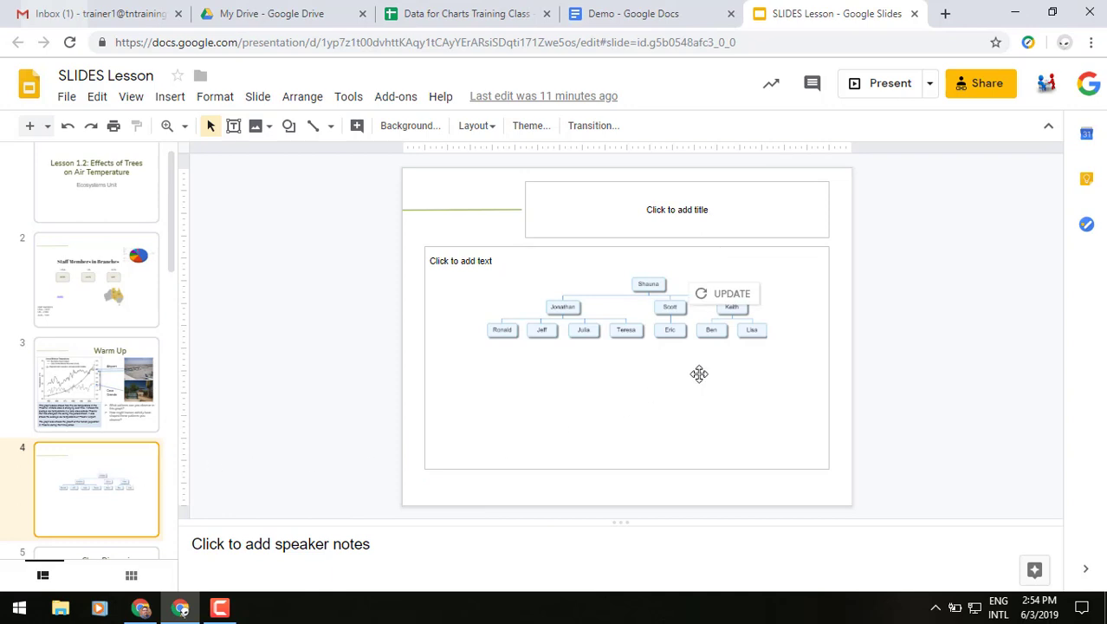
mouse_move(752, 333)
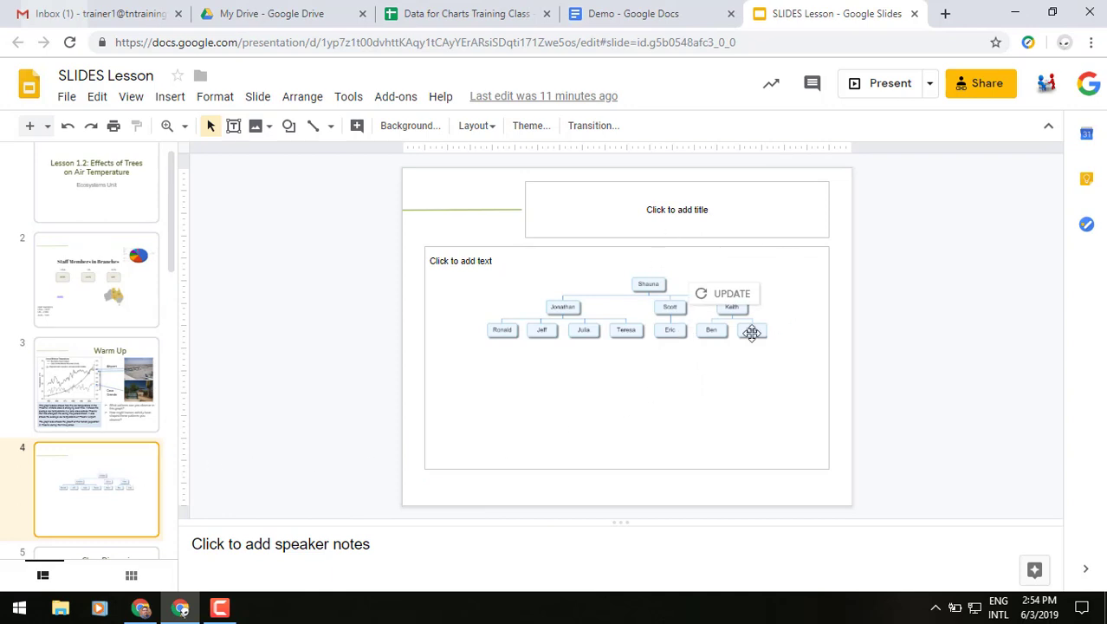
left_click(731, 293)
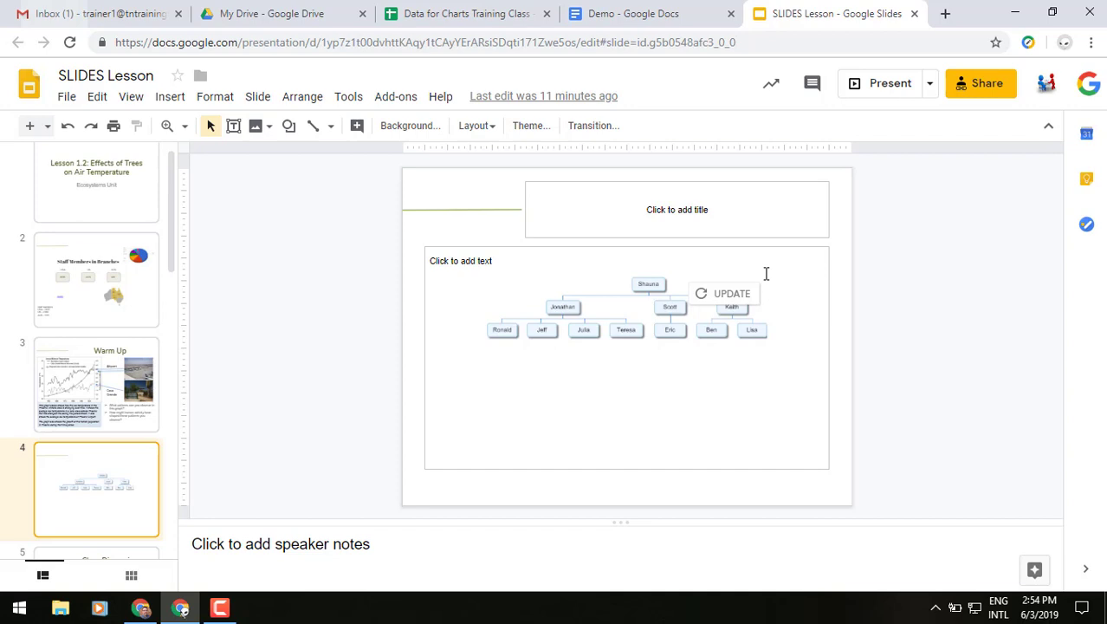
mouse_move(634, 14)
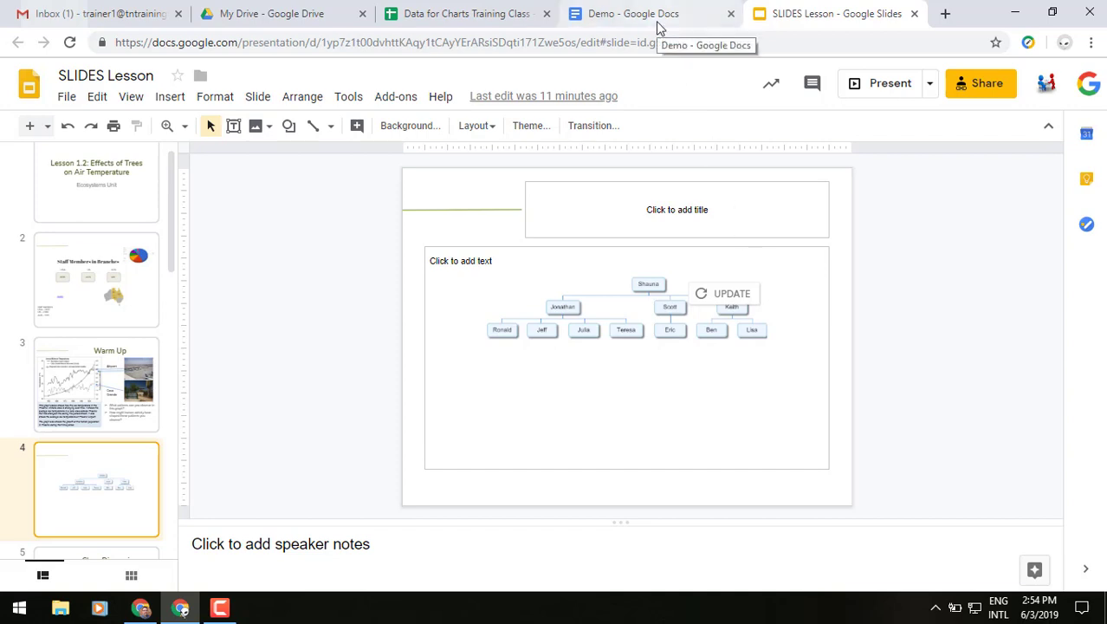
Switch to the Demo document showing the linked pie chart and org chart
left_click(634, 14)
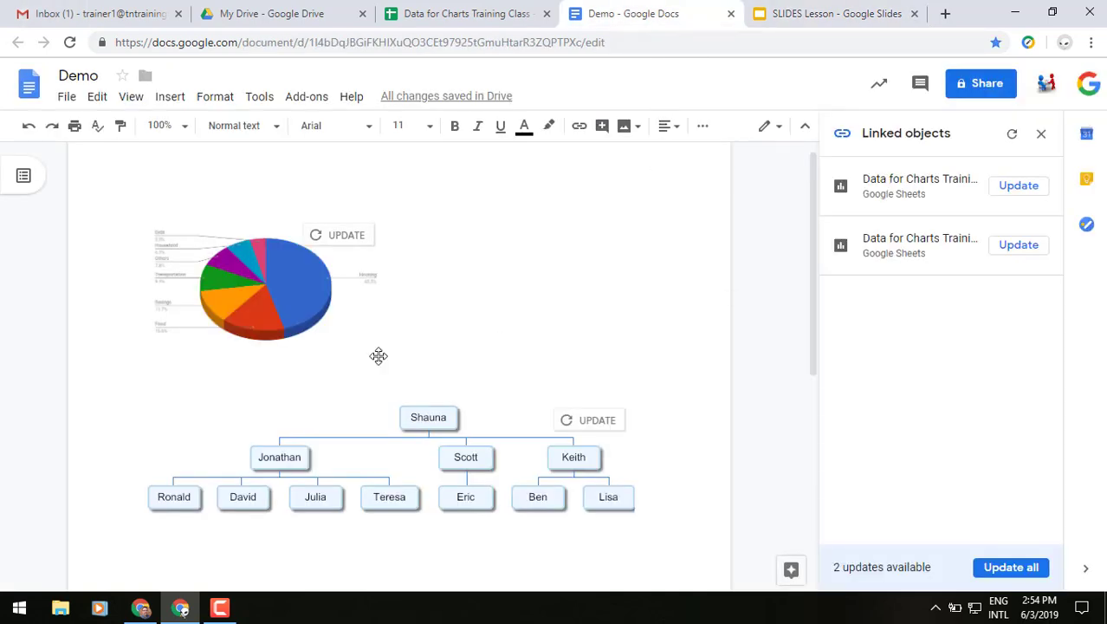
mouse_move(629, 392)
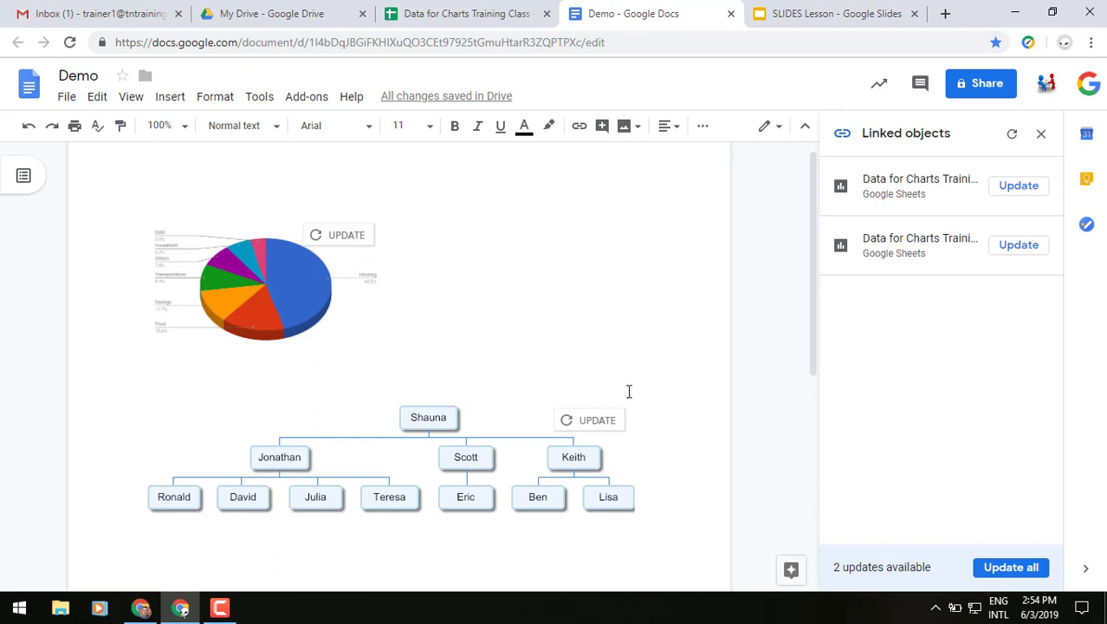
mouse_move(577, 317)
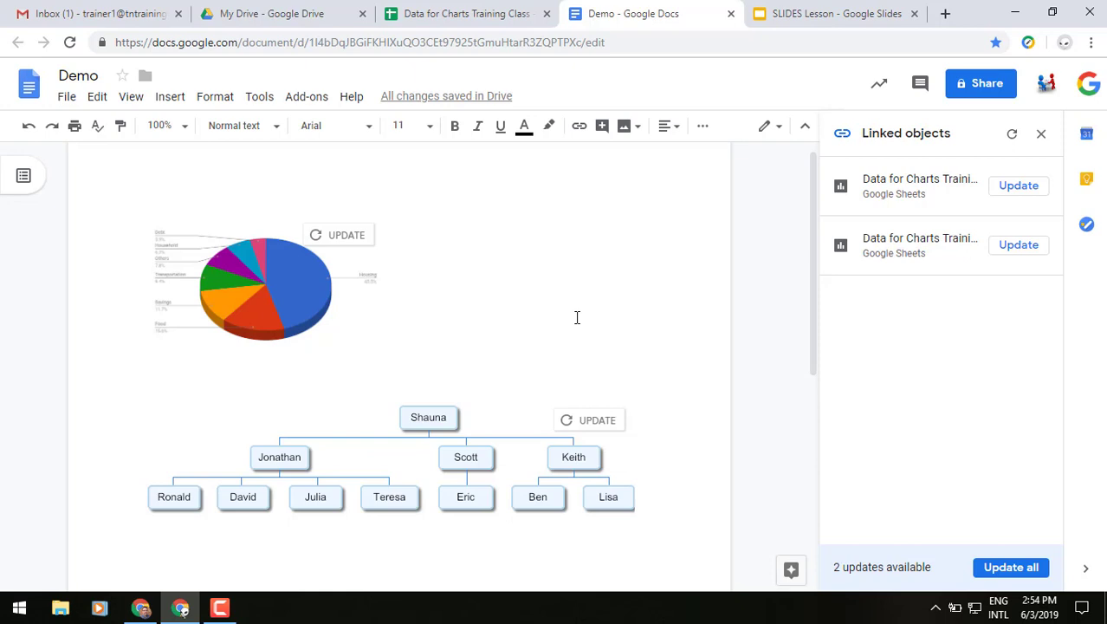
mouse_move(480, 251)
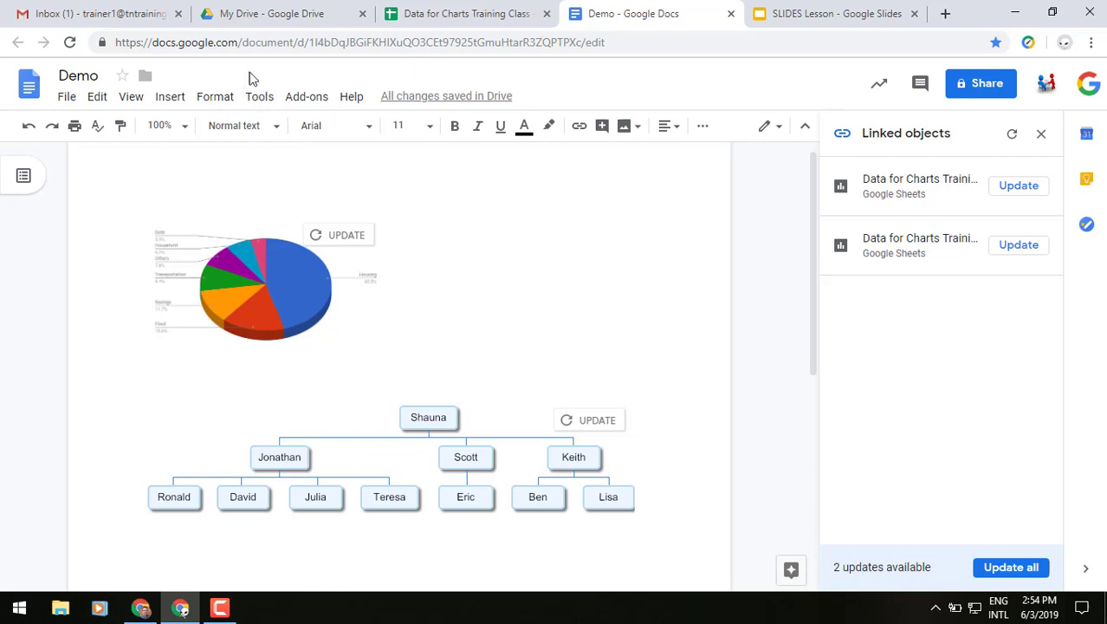
left_click(260, 97)
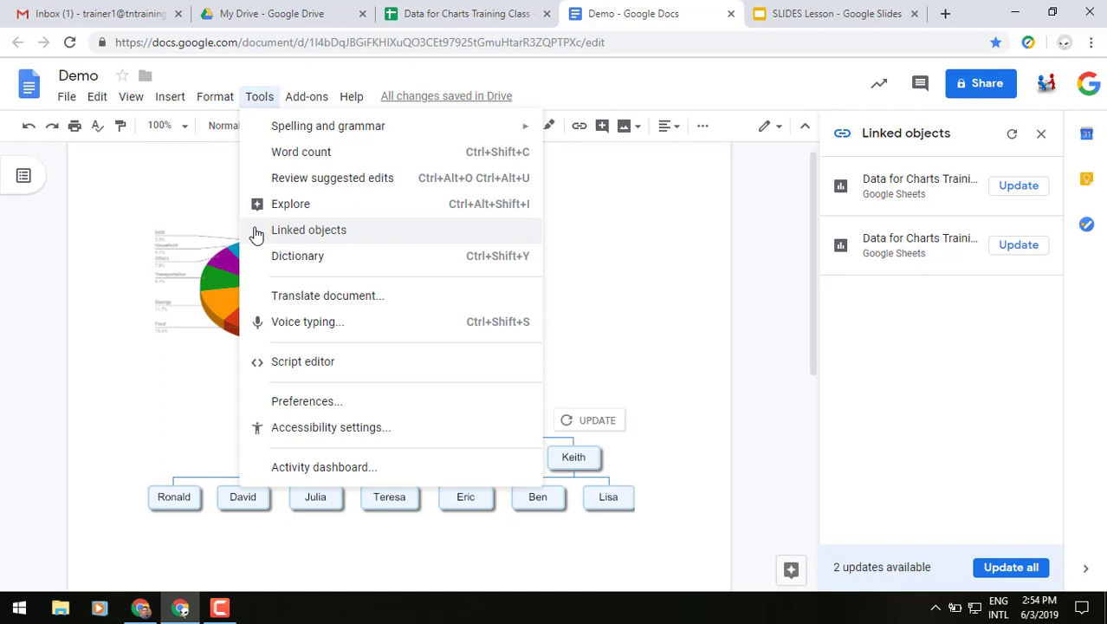
mouse_move(771, 213)
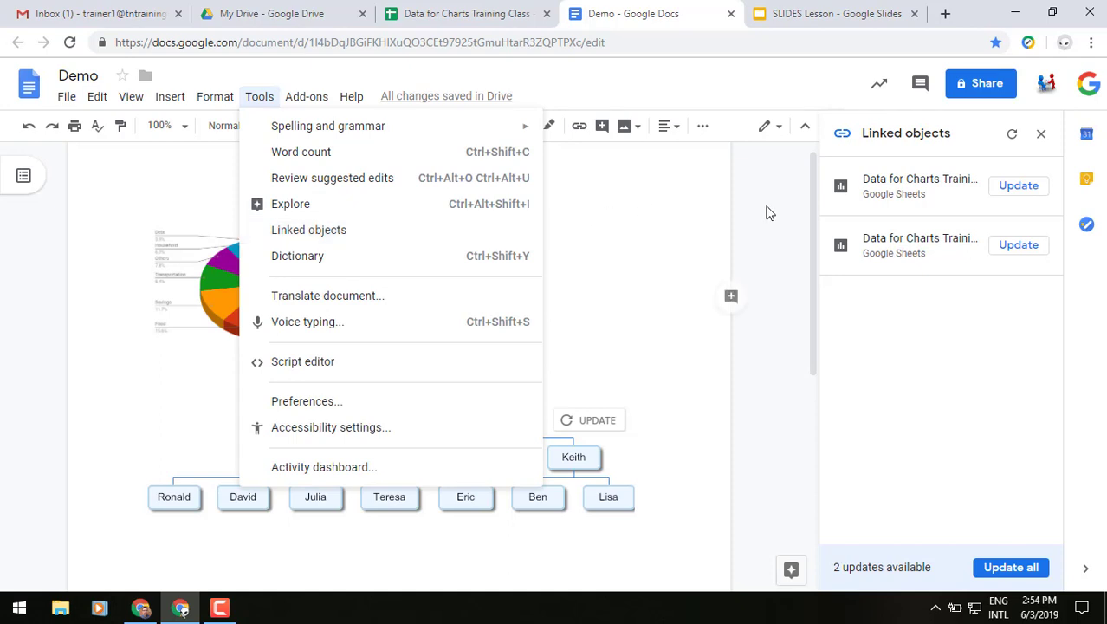
left_click(771, 211)
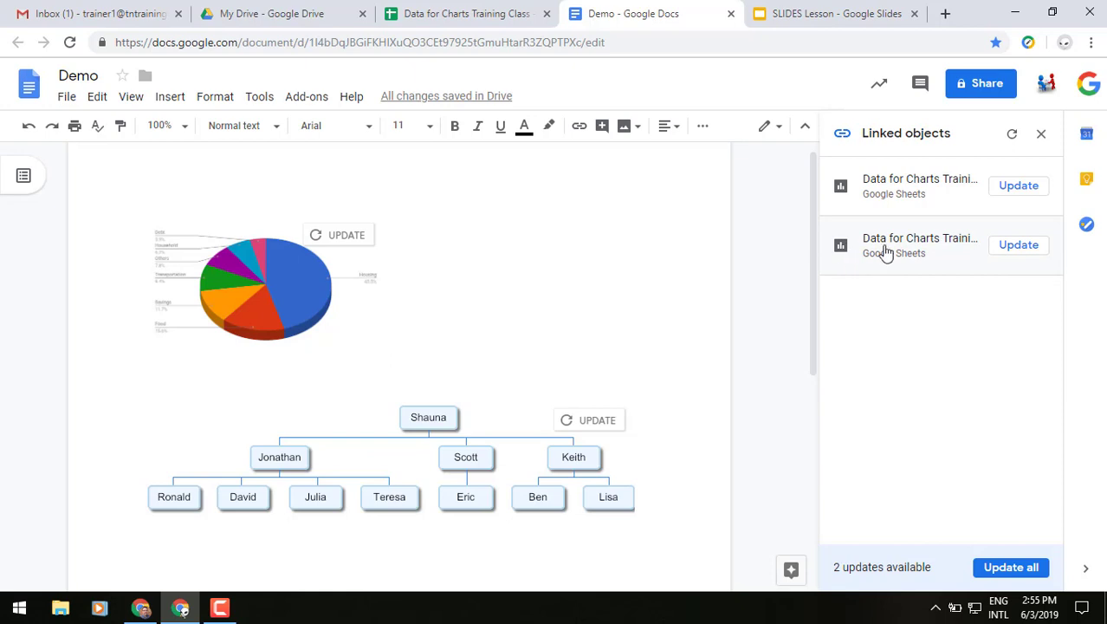
mouse_move(1019, 186)
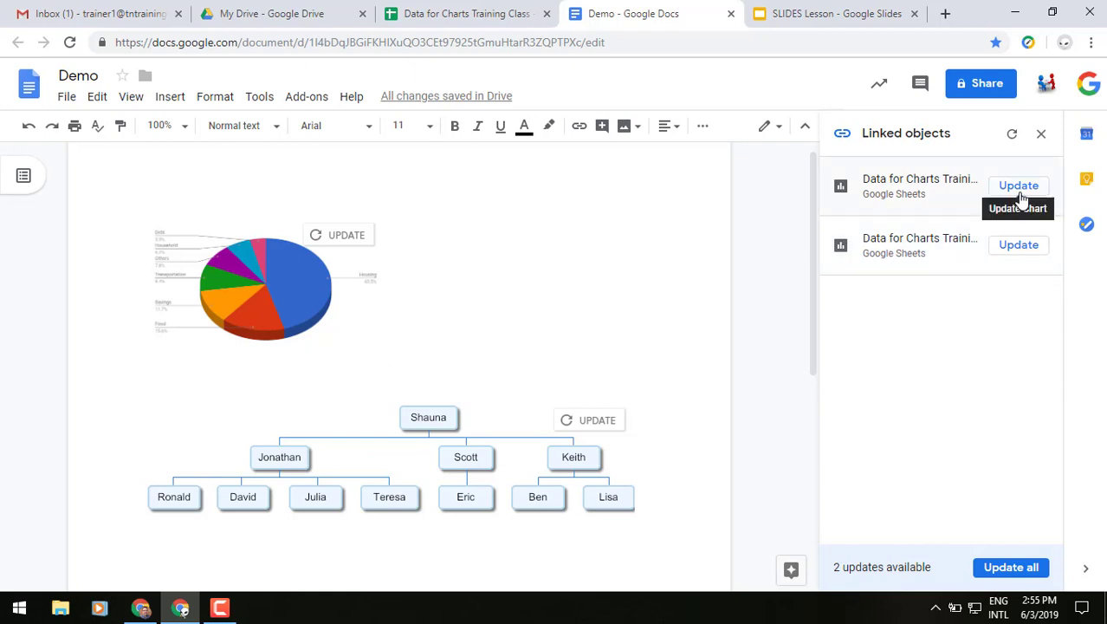
mouse_move(1018, 457)
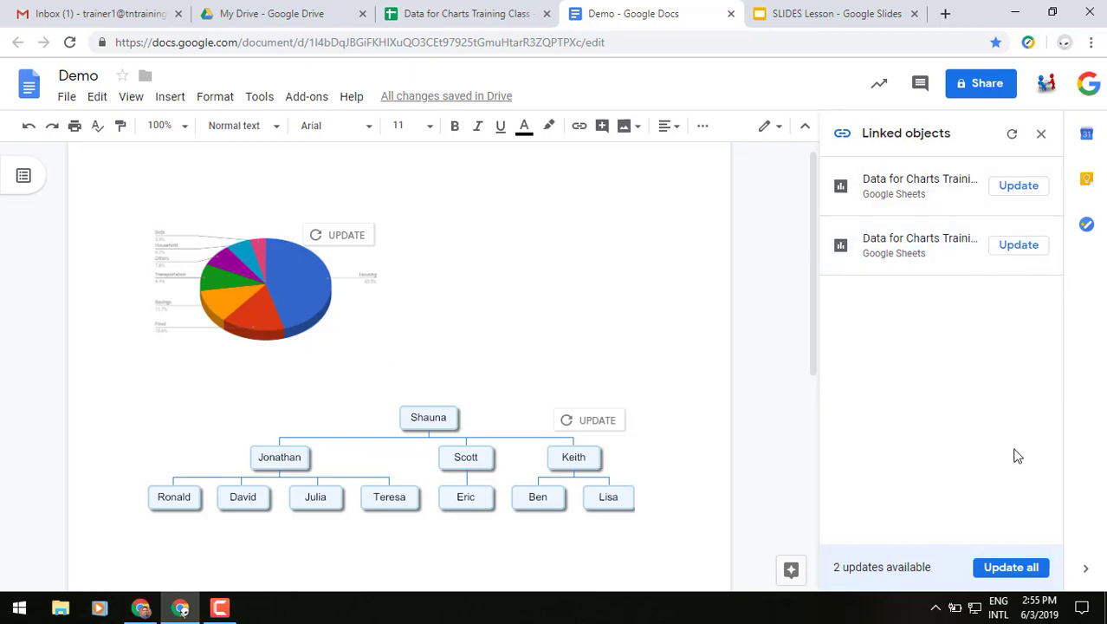
mouse_move(974, 519)
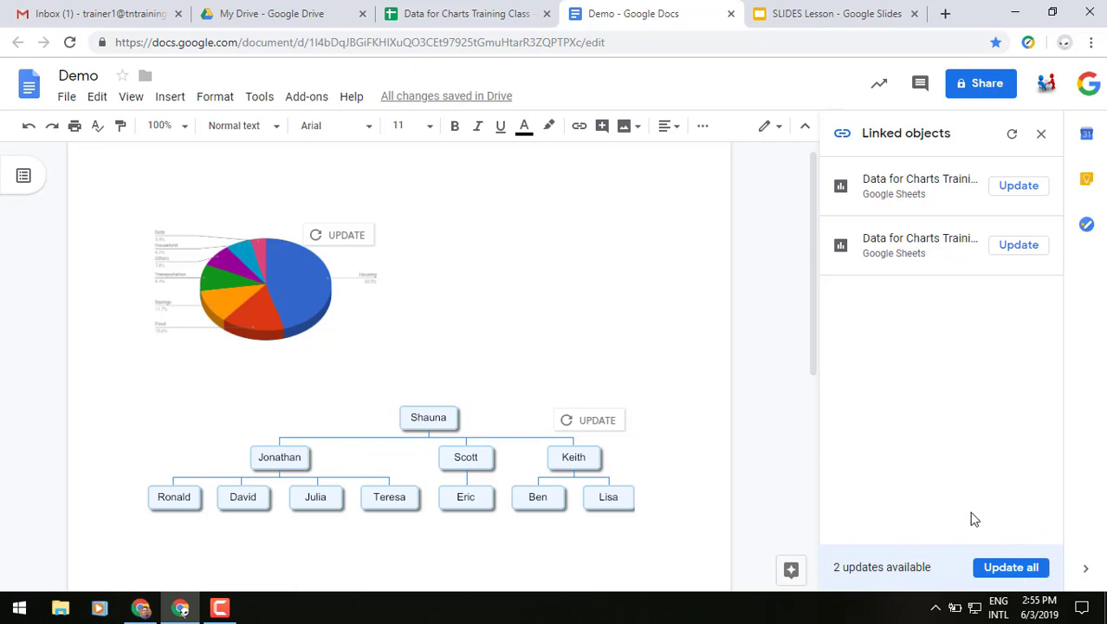
mouse_move(1014, 541)
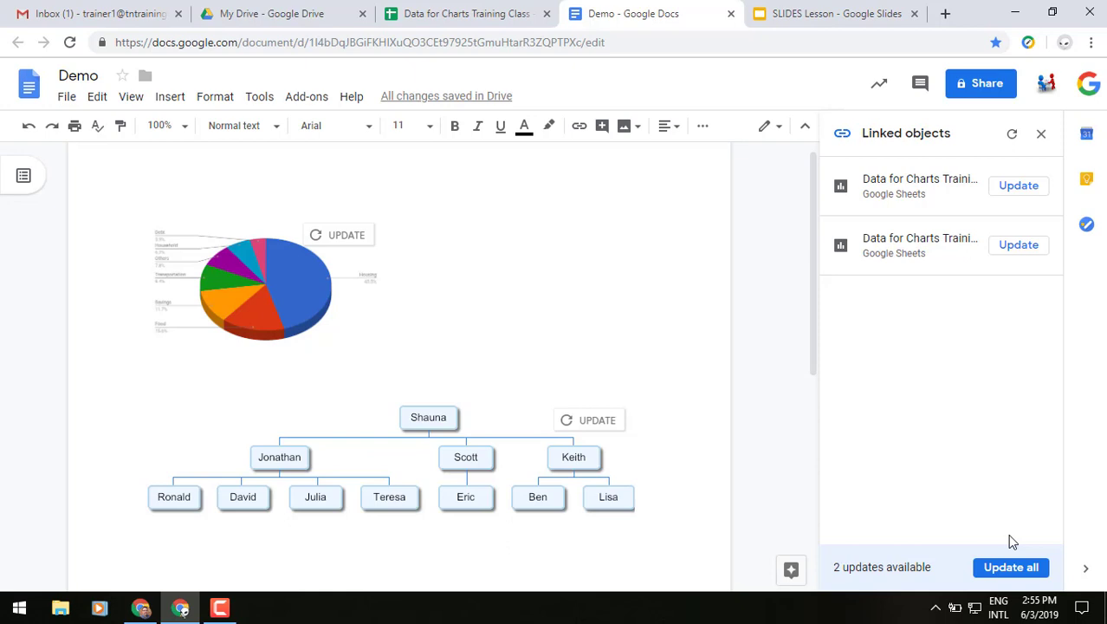
left_click(385, 357)
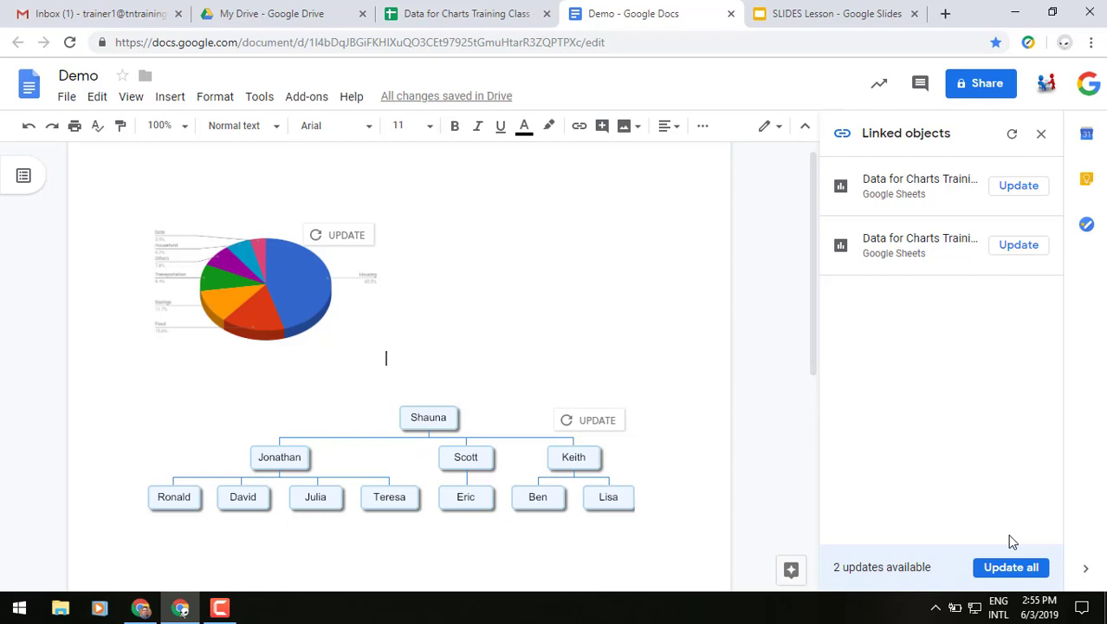